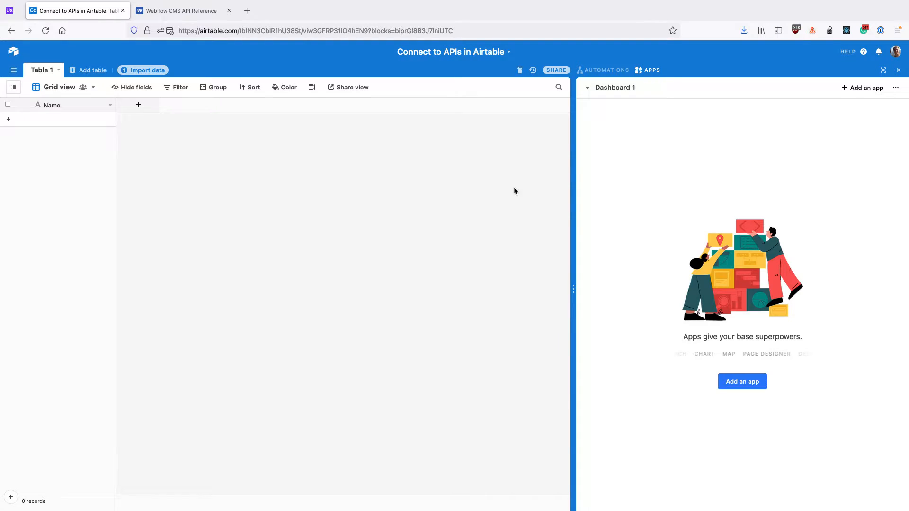
Find Data Fetcher by searching 'data f' in the Marketplace and add it to the base.
click(742, 381)
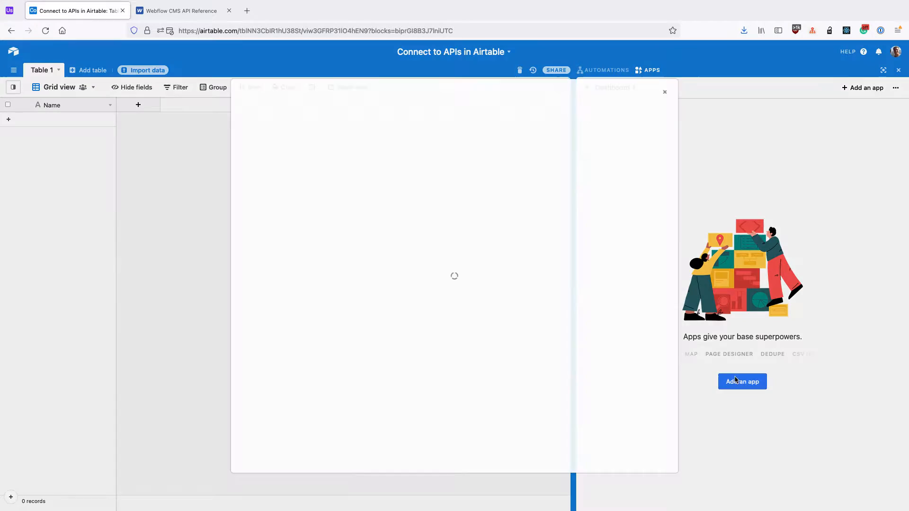
click(742, 381)
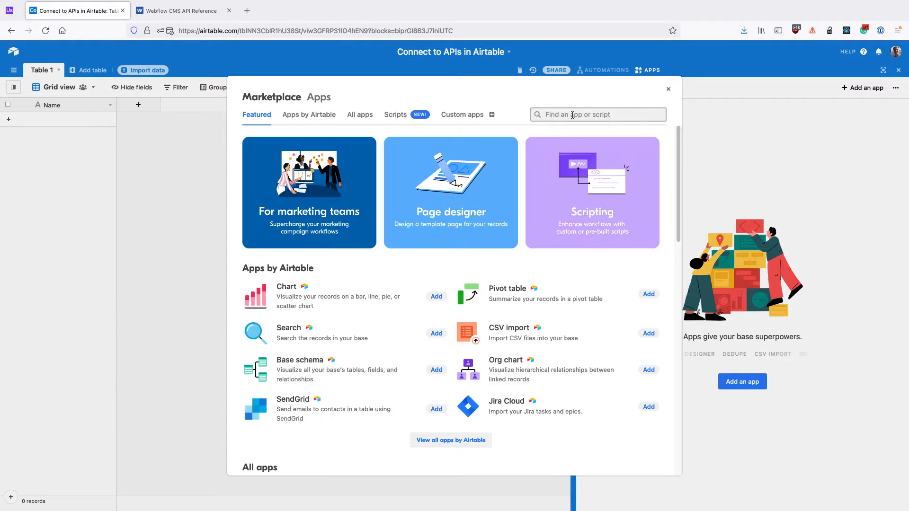
text(data f)
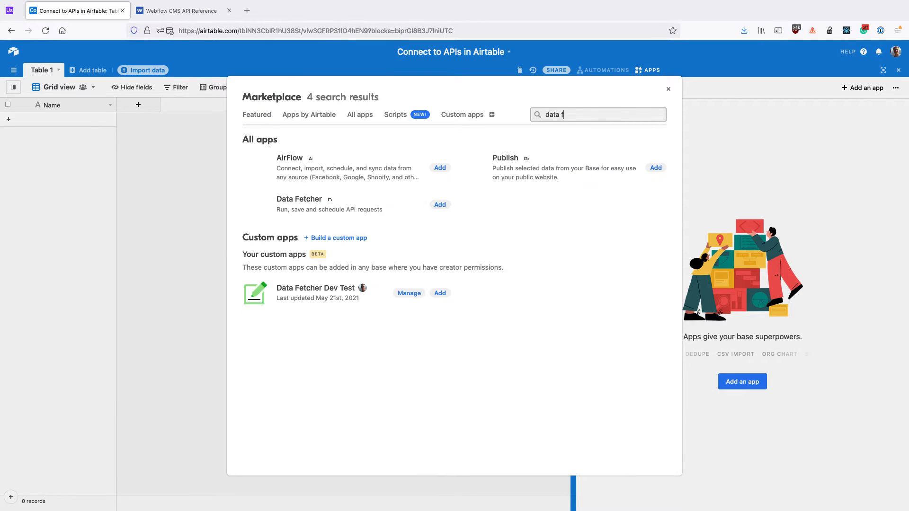
click(440, 205)
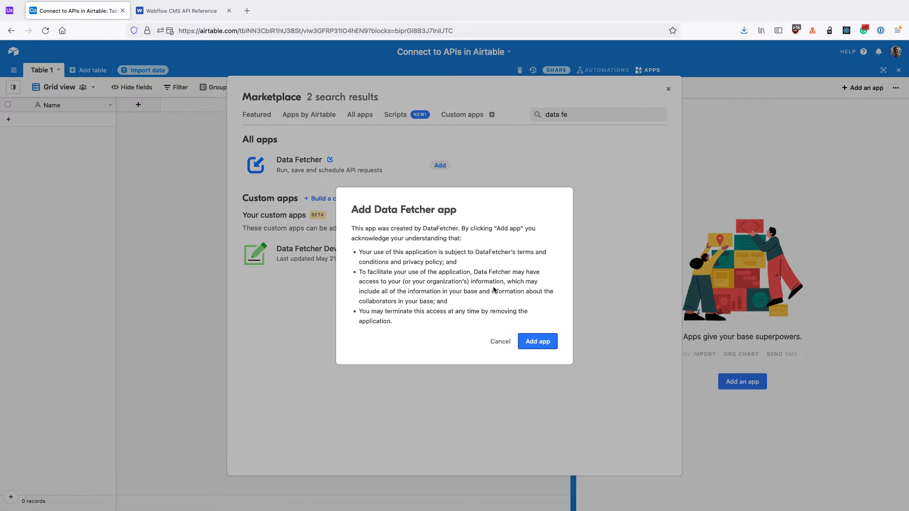
click(537, 341)
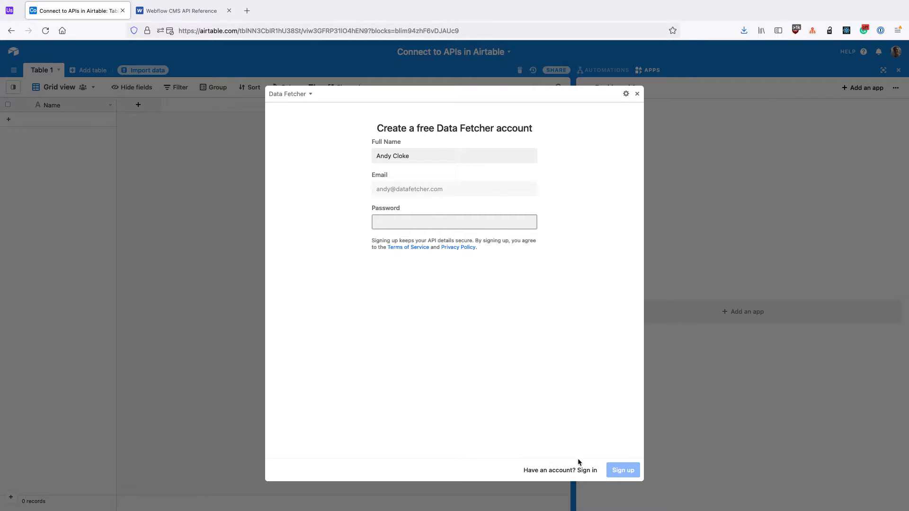
Sign in to the existing Data Fetcher account using the 1Password-autofilled password.
click(591, 470)
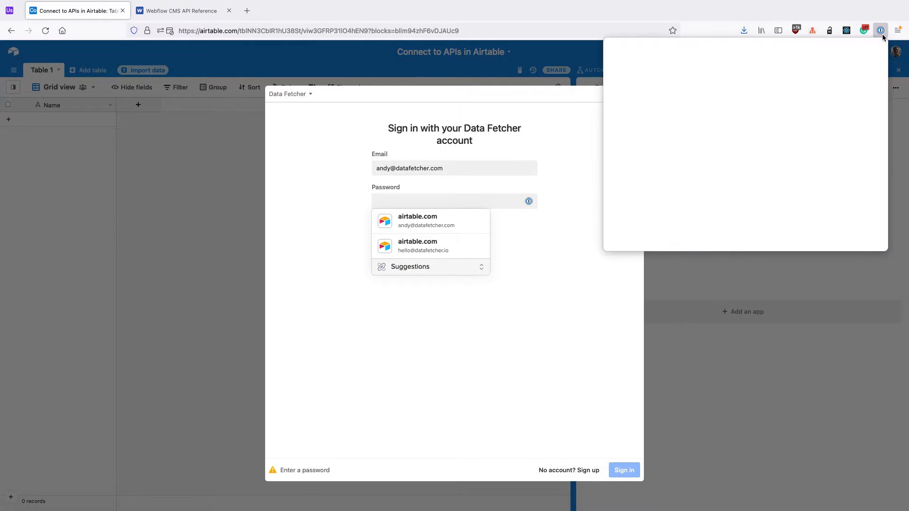
click(880, 30)
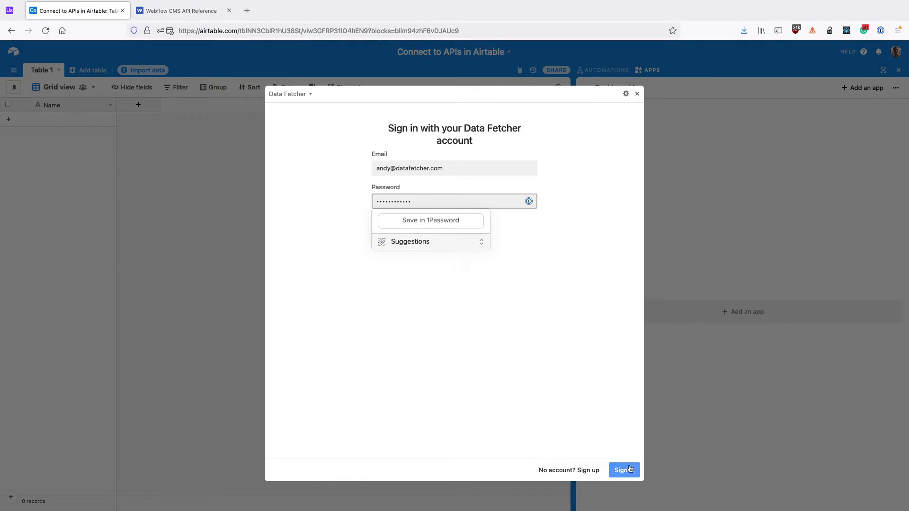
click(623, 470)
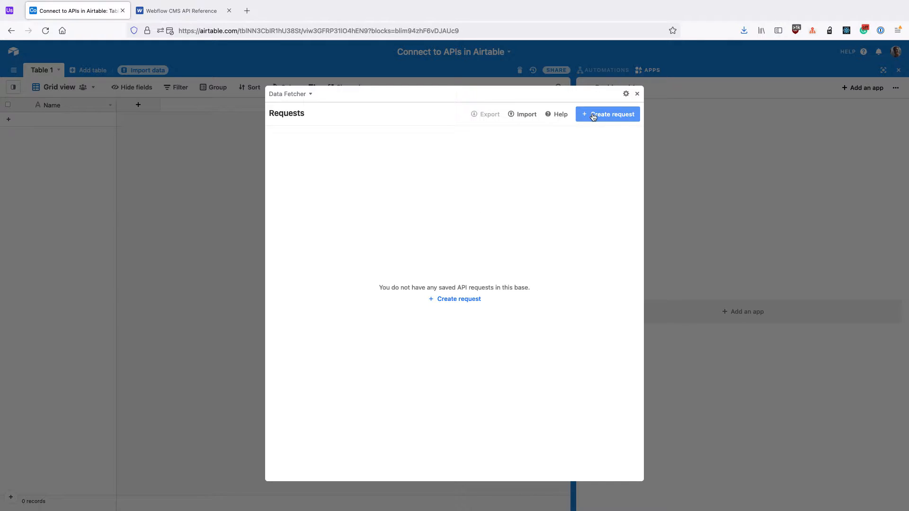
Create Request 1 and set its authorization type to OAuth.
click(607, 114)
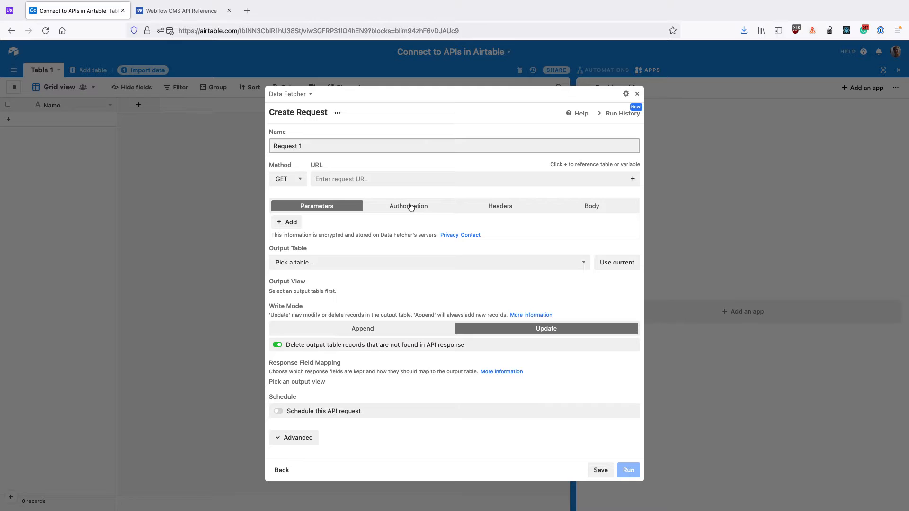
click(408, 205)
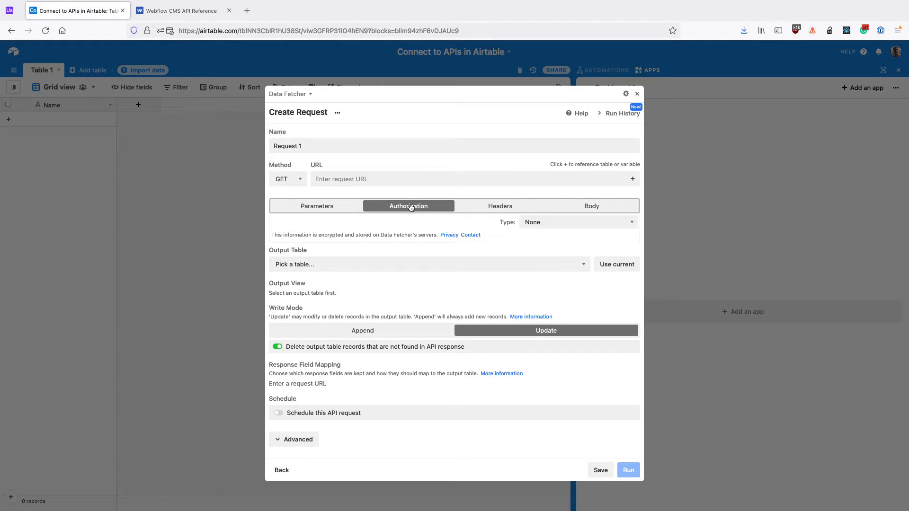
click(578, 222)
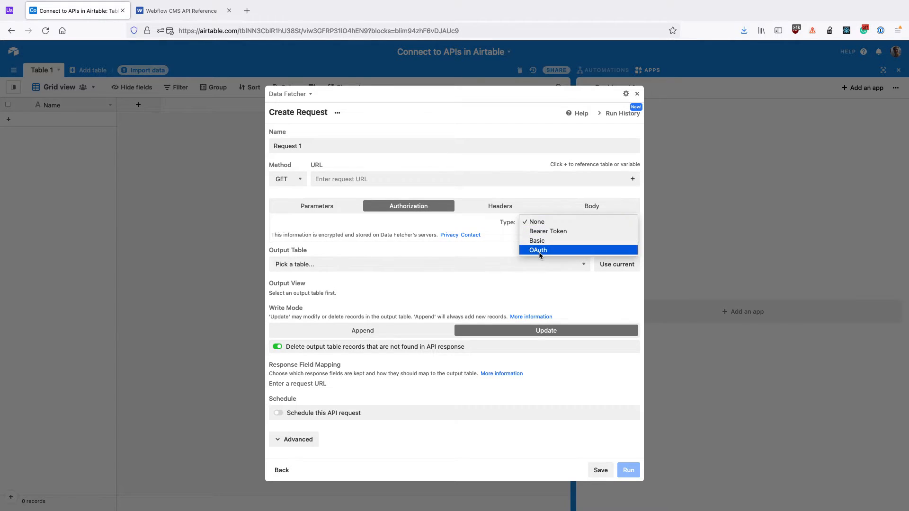
click(537, 250)
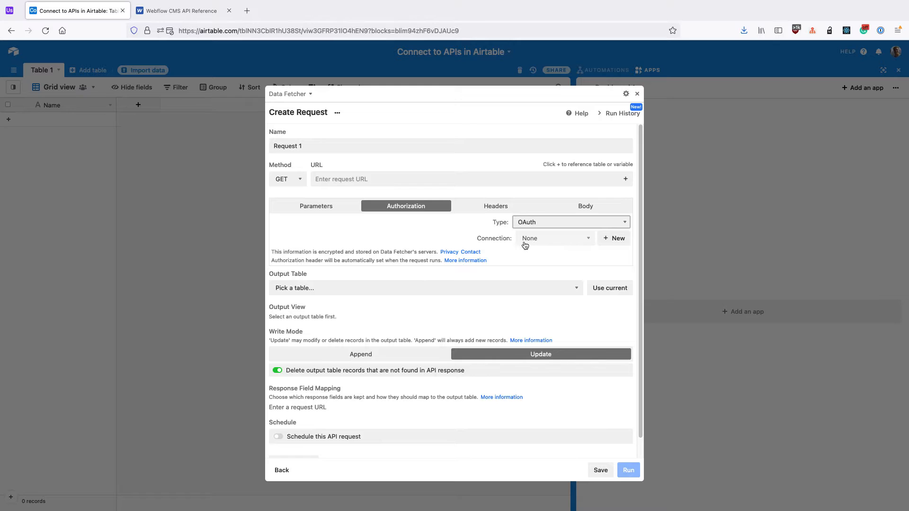
mouse_move(552, 243)
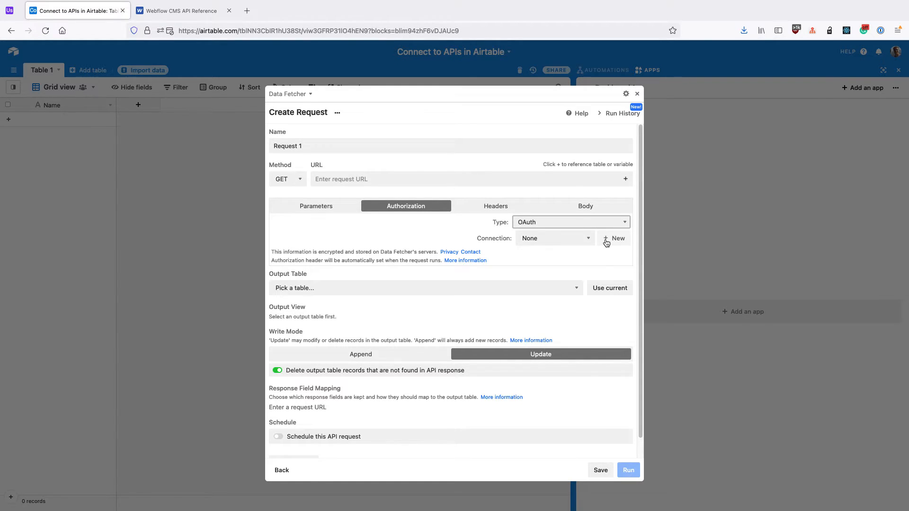
Start a new OAuth connection to Webflow for the request.
click(613, 238)
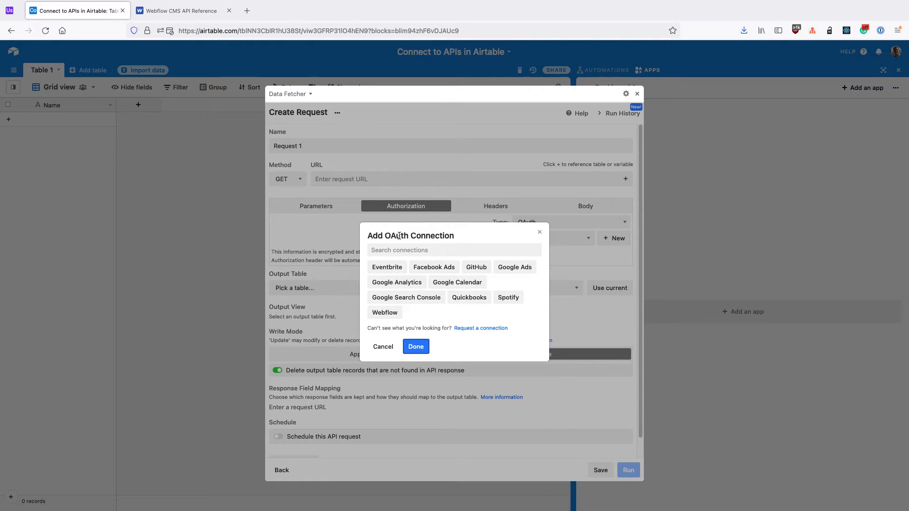
mouse_move(461, 342)
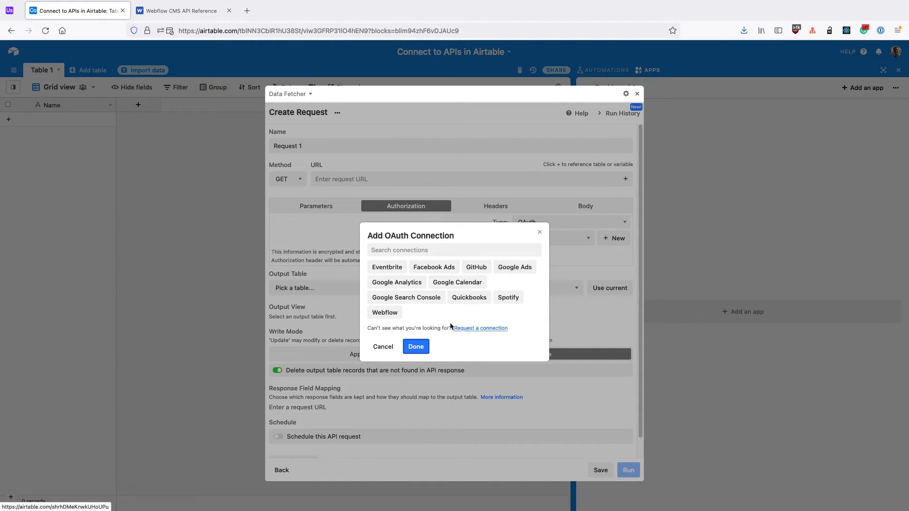
click(384, 312)
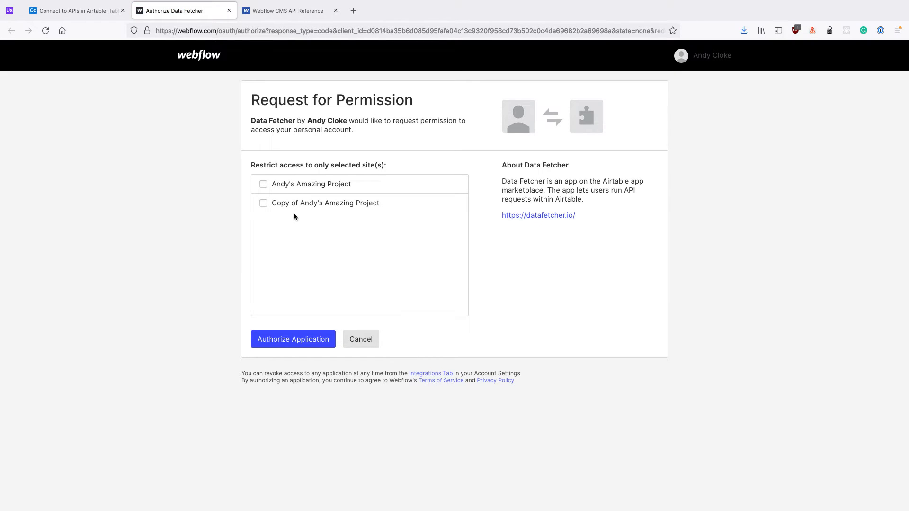
Authorize Data Fetcher in Webflow for both sites, creating the Webflow 4 connection.
click(263, 185)
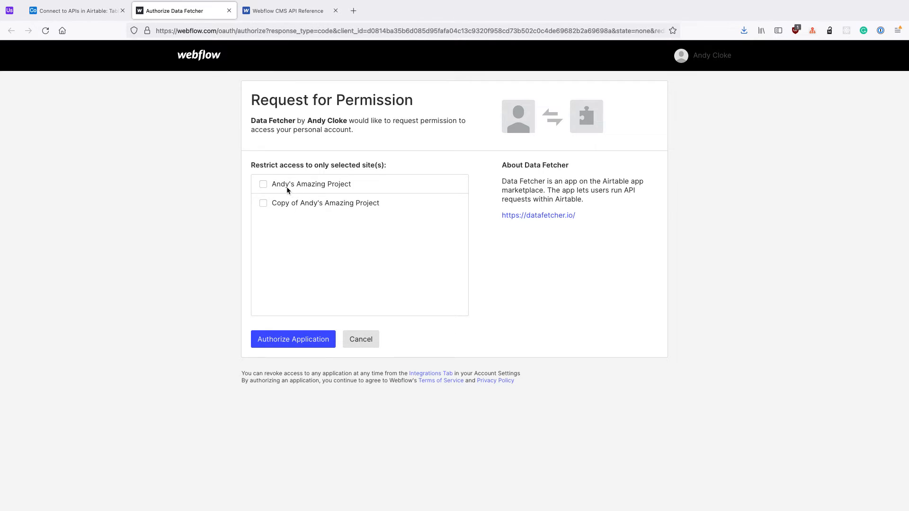
click(263, 203)
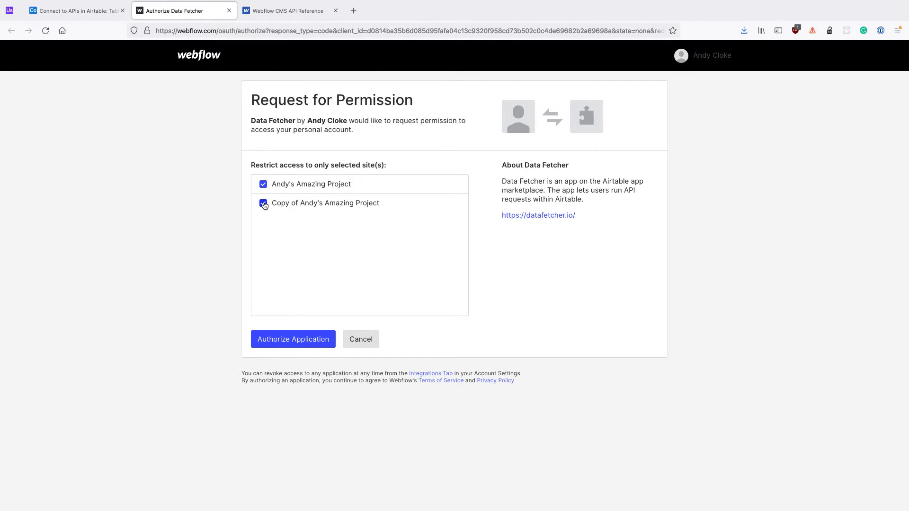
click(293, 339)
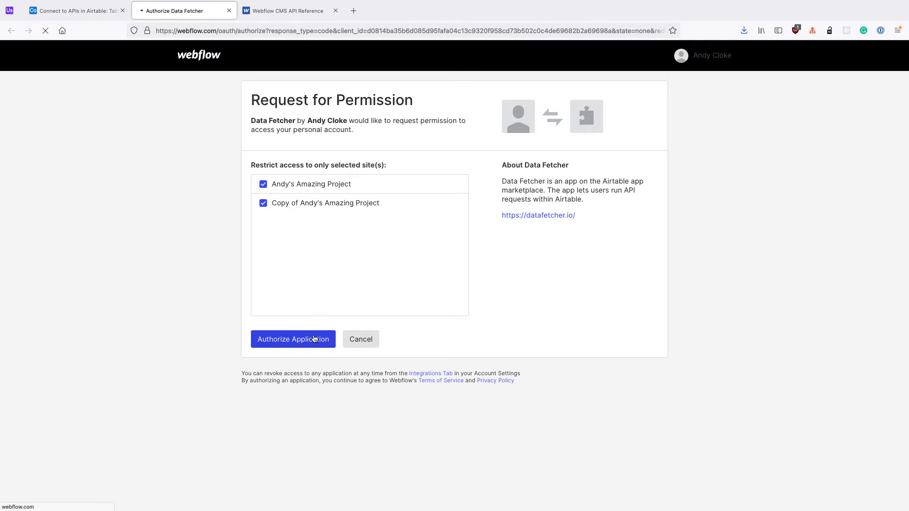
click(293, 339)
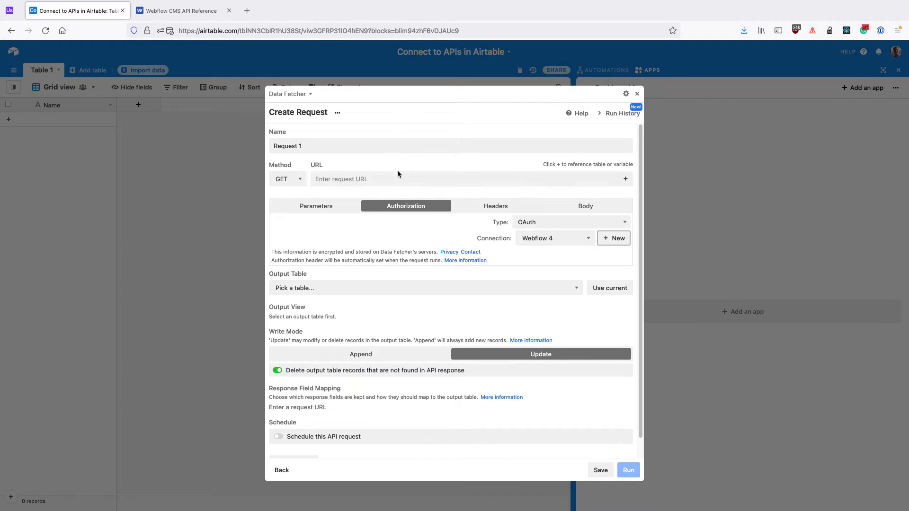
click(180, 11)
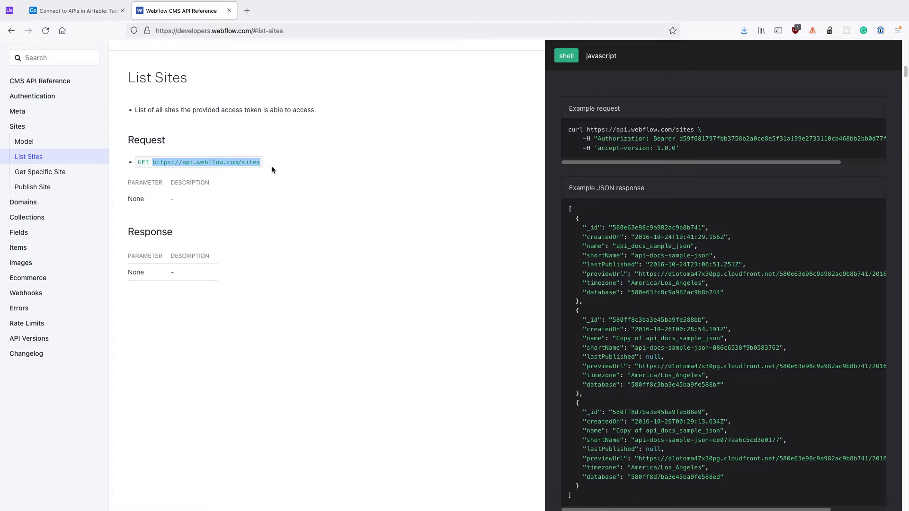
click(76, 11)
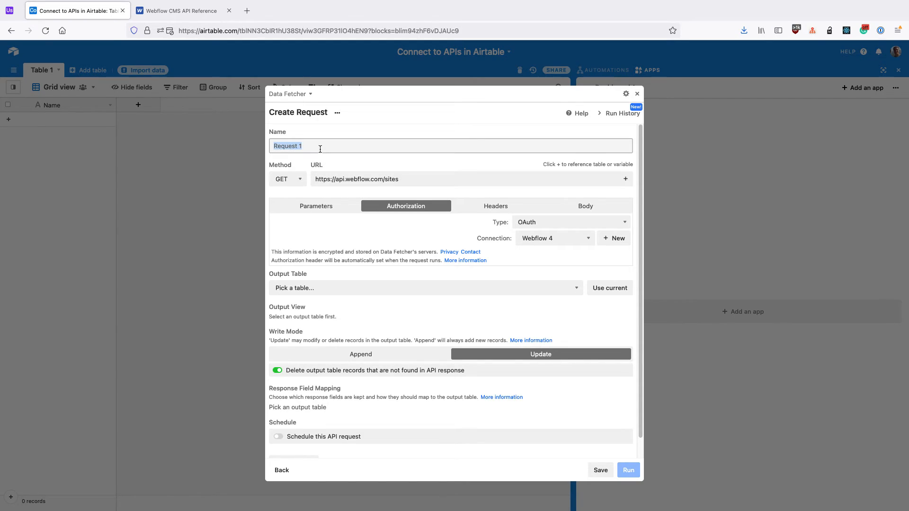
text(Import s)
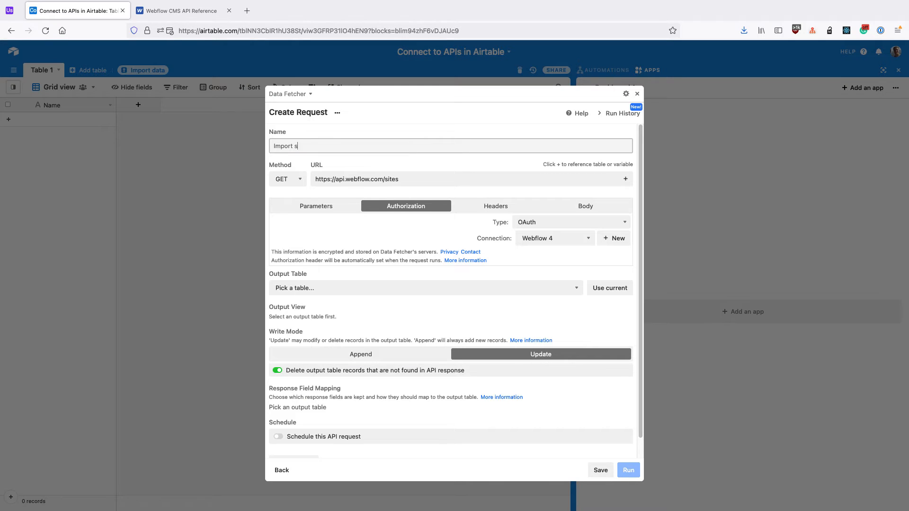
text(ites)
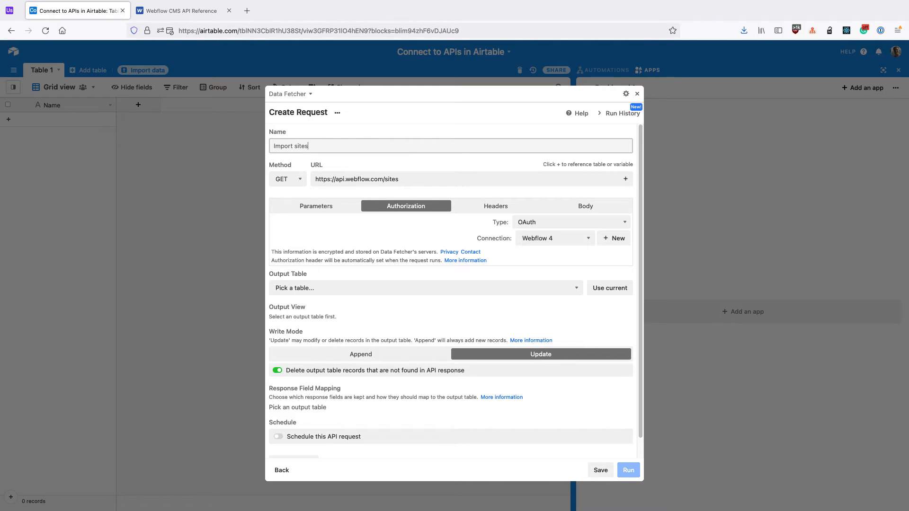
click(500, 205)
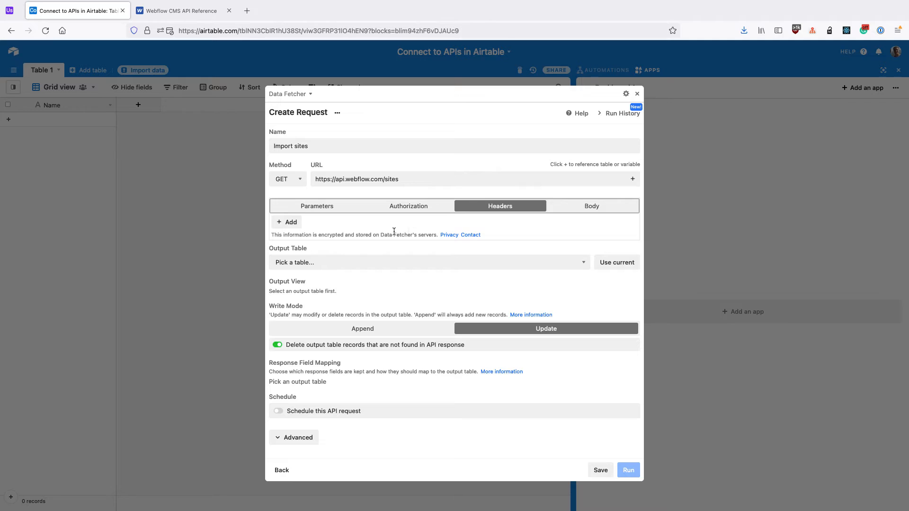
mouse_move(304, 216)
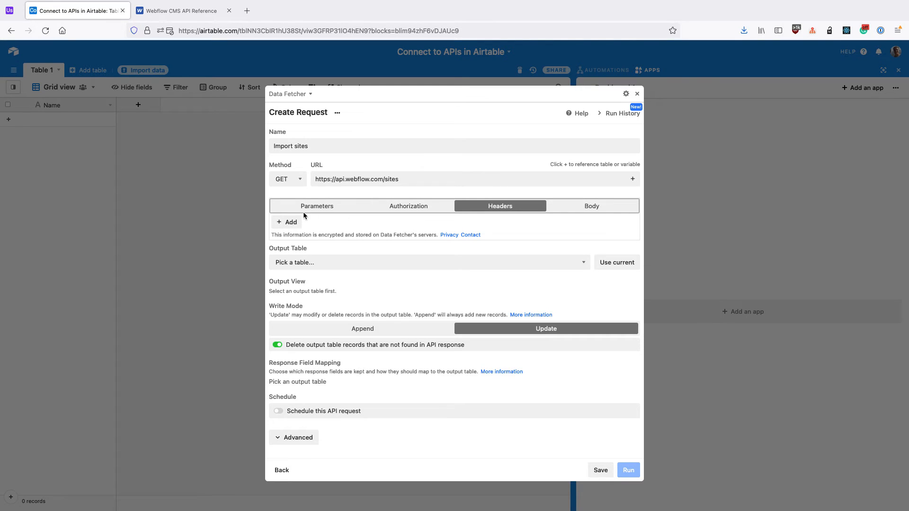
Add an accept-version header with value 1.0.0, as given in the Webflow docs.
click(185, 11)
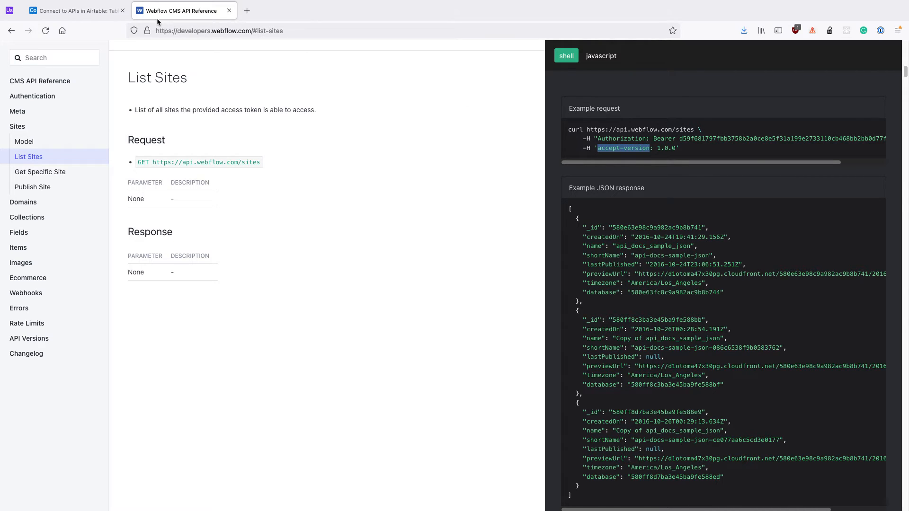
click(76, 10)
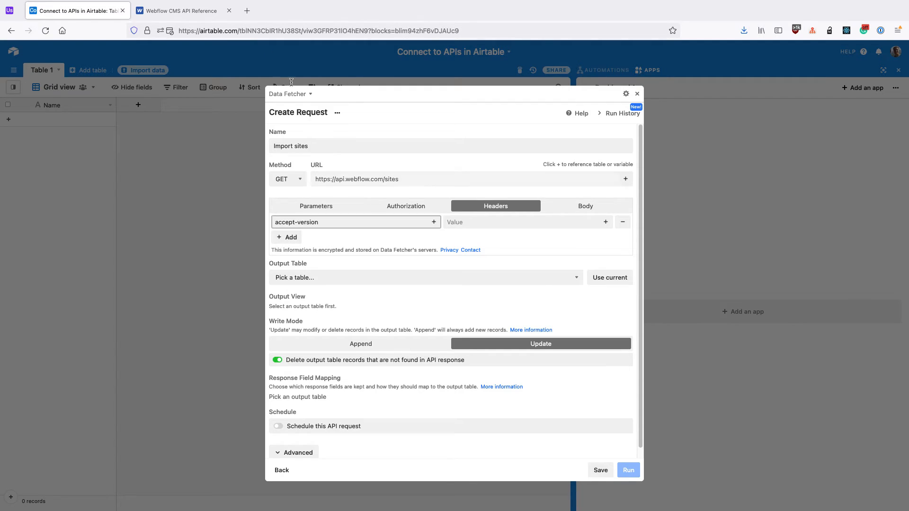
click(182, 11)
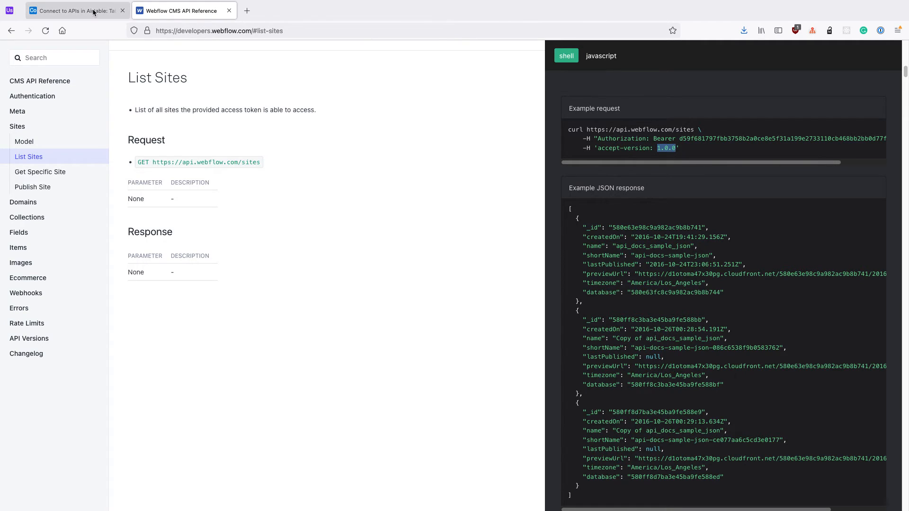
click(76, 10)
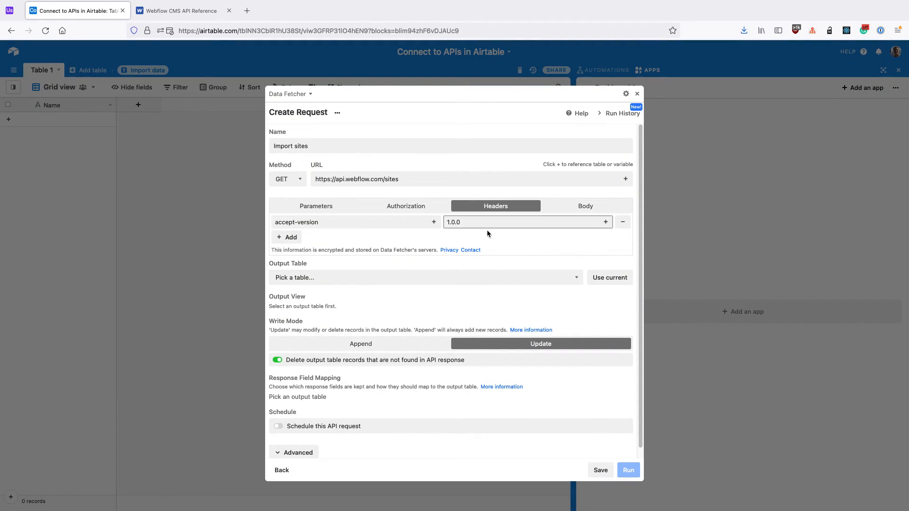
Output to Table 1's Grid view and run the request in update mode.
click(609, 278)
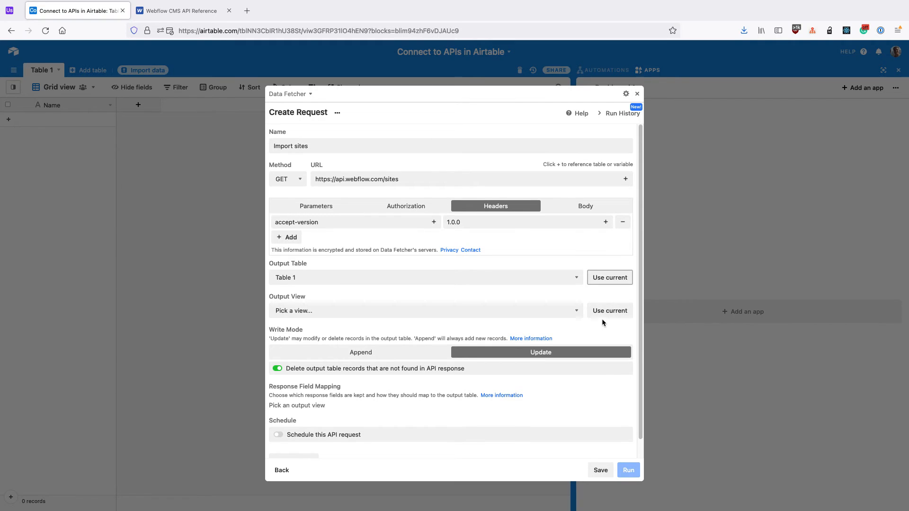
click(609, 310)
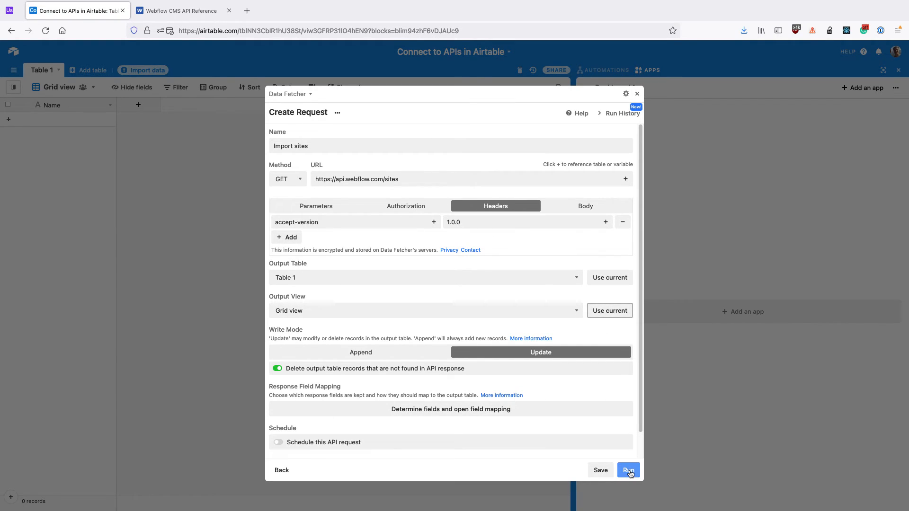
click(628, 470)
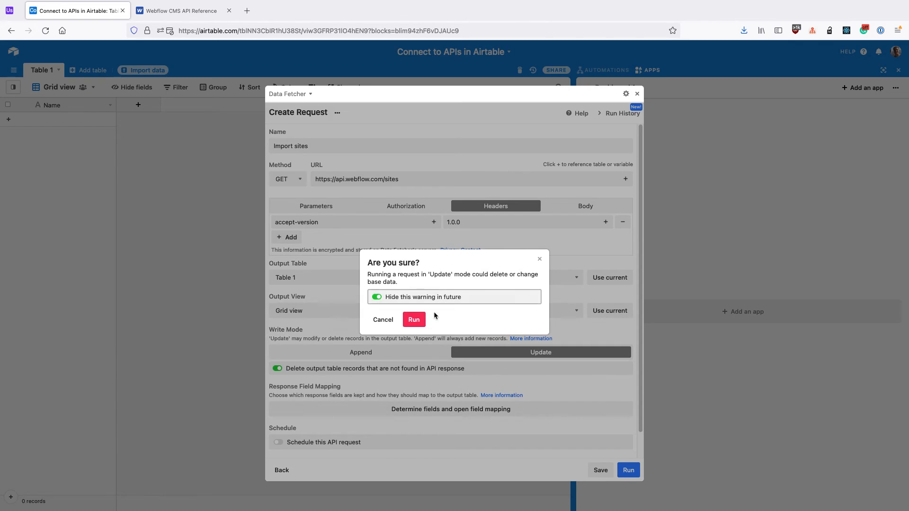
click(413, 320)
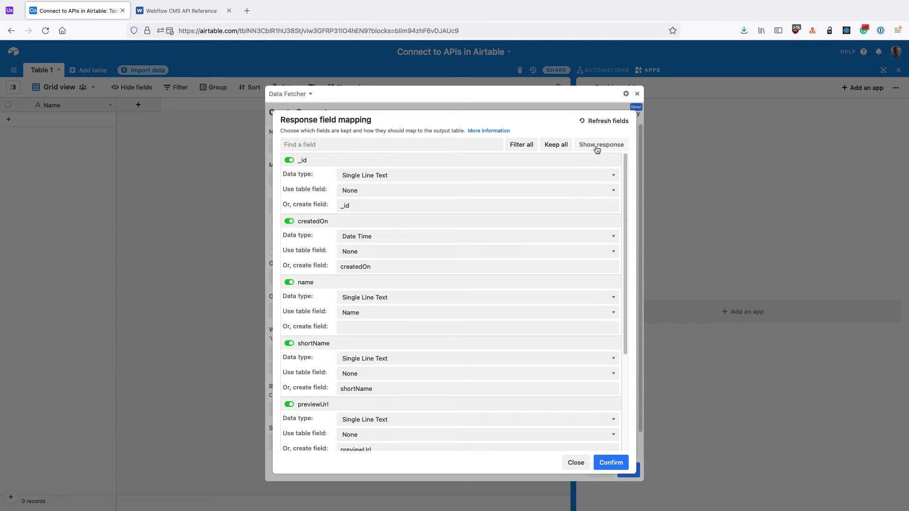
Keep only name and previewUrl from the response items and confirm the field mapping.
click(601, 144)
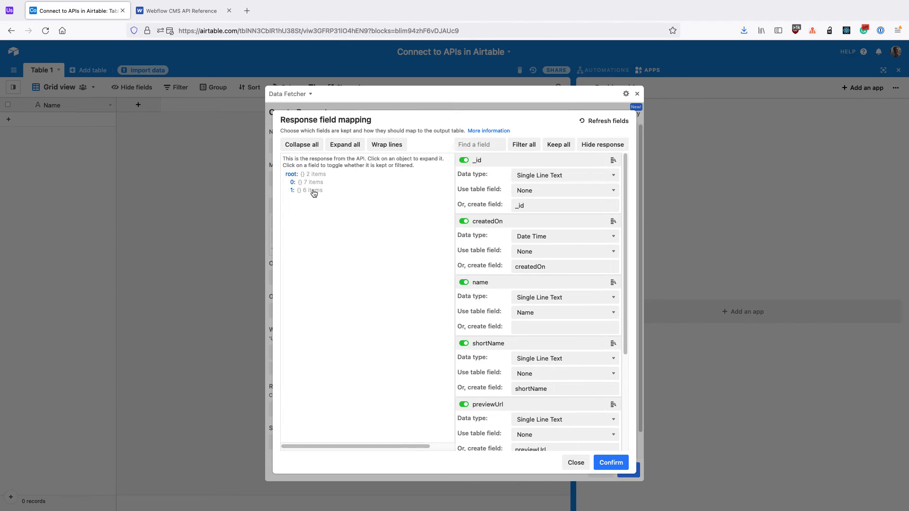
click(309, 190)
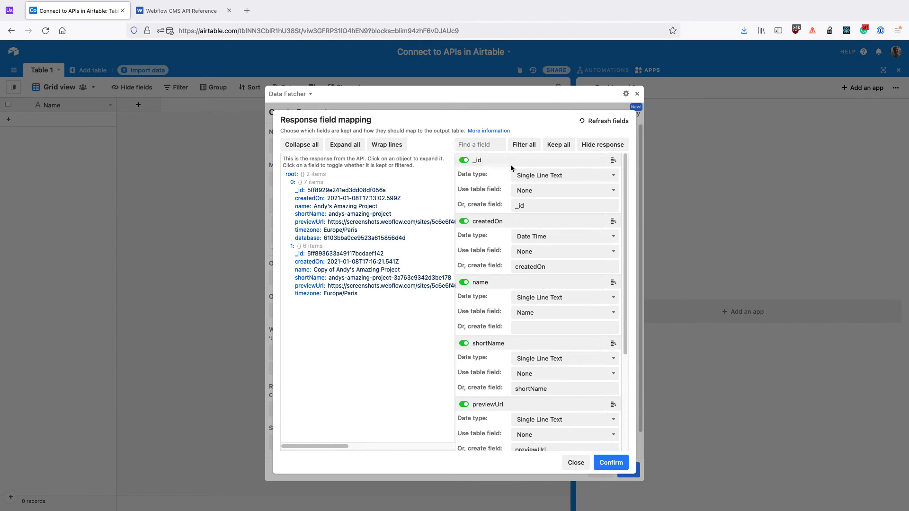
click(524, 144)
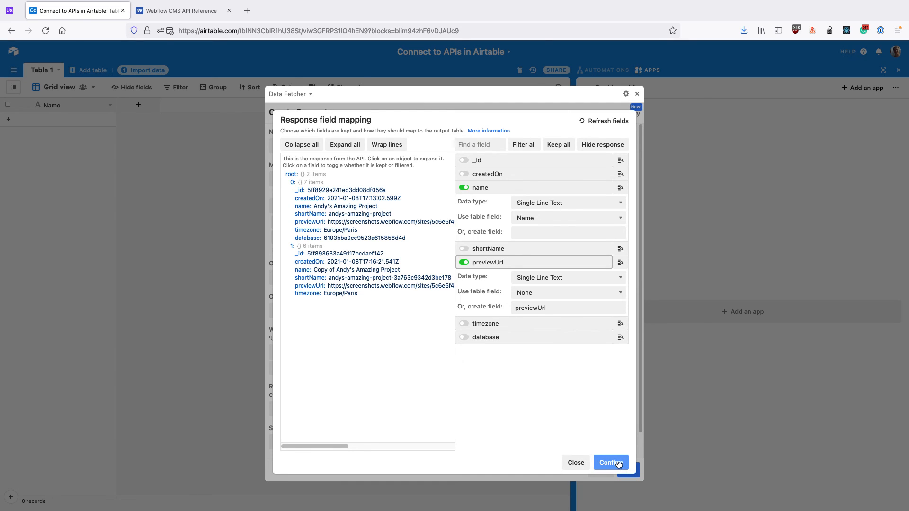
click(610, 462)
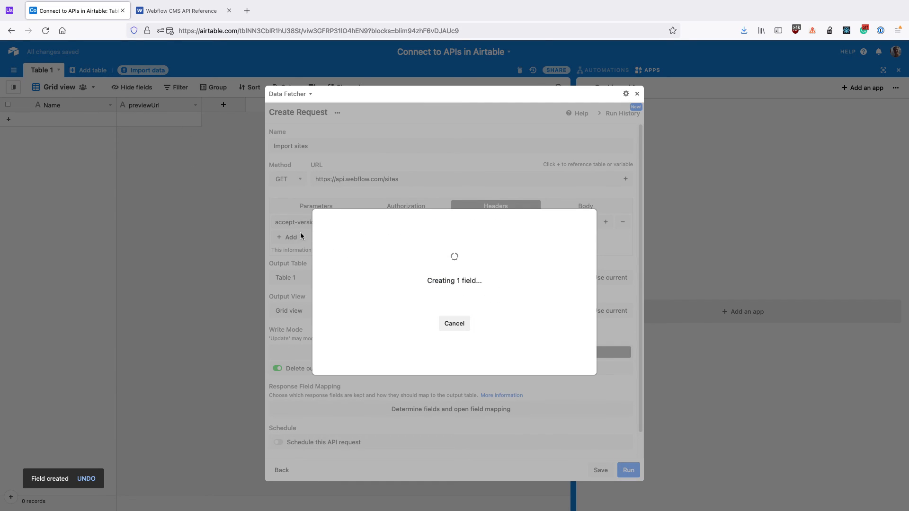